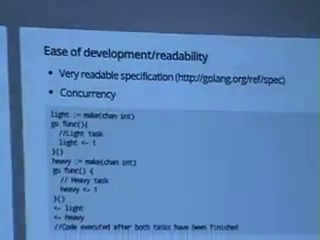
pyautogui.scroll(-3)
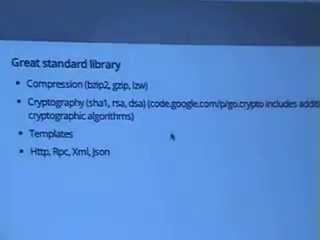
pyautogui.press('Right')
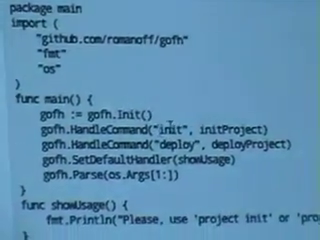
pyautogui.scroll(-3)
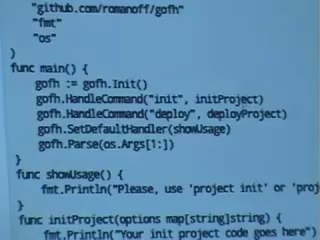
pyautogui.scroll(-3)
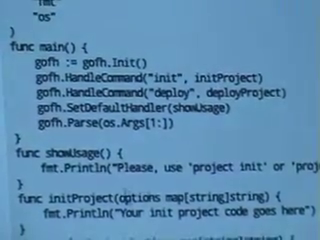
pyautogui.scroll(-3)
pyautogui.write(' :projectname')
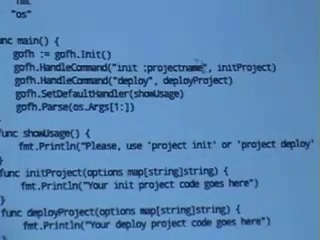
pyautogui.scroll(3)
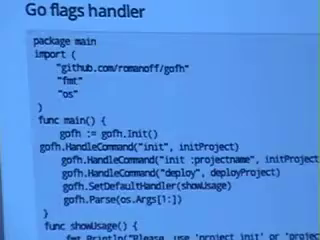
pyautogui.press('Right')
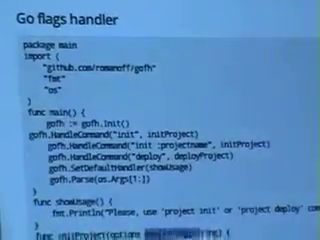
pyautogui.scroll(-3)
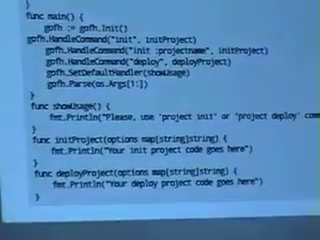